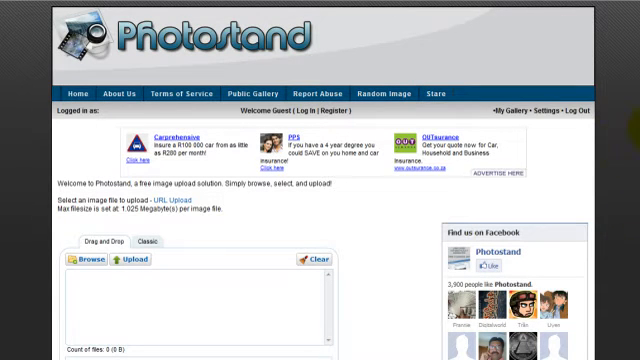
After uploading flower.jpg, select the 'Thumbnail for forums' link code for copying
{"action": "scroll", "scroll_direction": "down", "scroll_amount": 3}
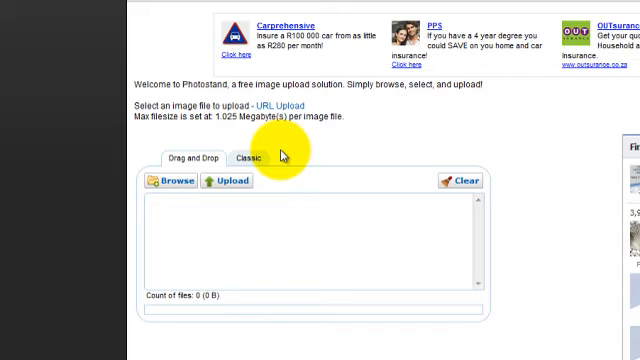
{"action": "mouse_move", "coordinate": [361, 302]}
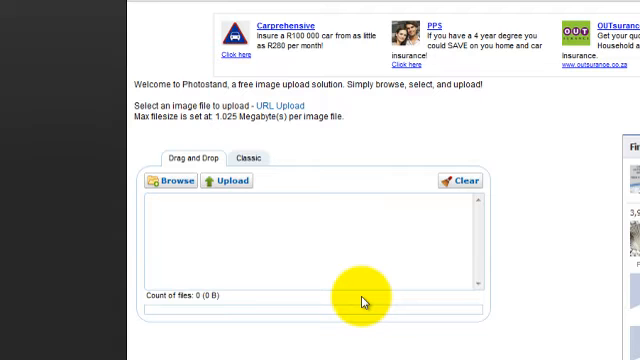
{"action": "mouse_move", "coordinate": [172, 205]}
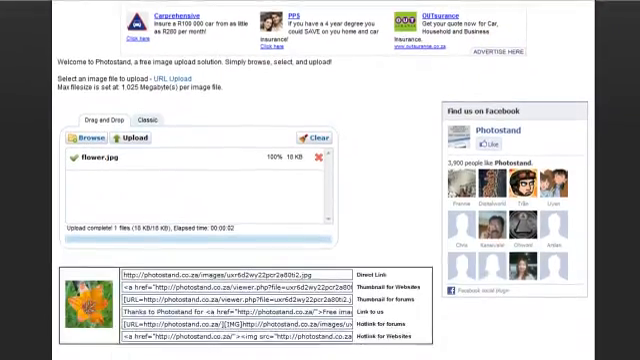
{"action": "scroll", "scroll_direction": "down", "scroll_amount": 3}
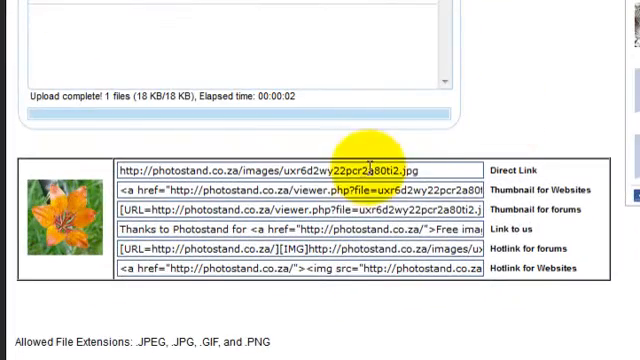
{"action": "mouse_move", "coordinate": [510, 126]}
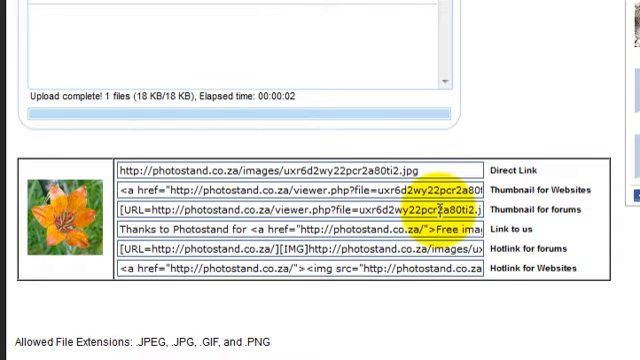
{"action": "left_click", "coordinate": [300, 210]}
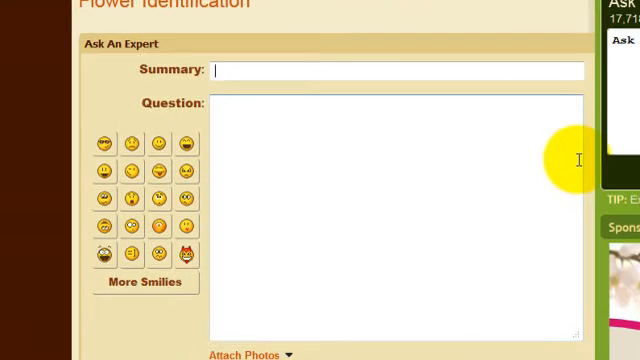
Enter summary 'What type of flower is this?' and question 'What type of flower can I see in this photo?'
{"action": "type", "text": "What type"}
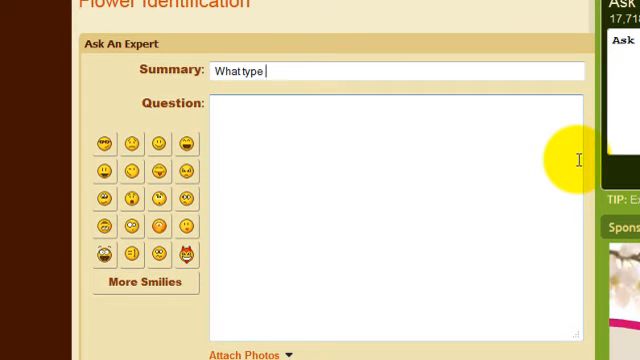
{"action": "type", "text": "of flower is thi"}
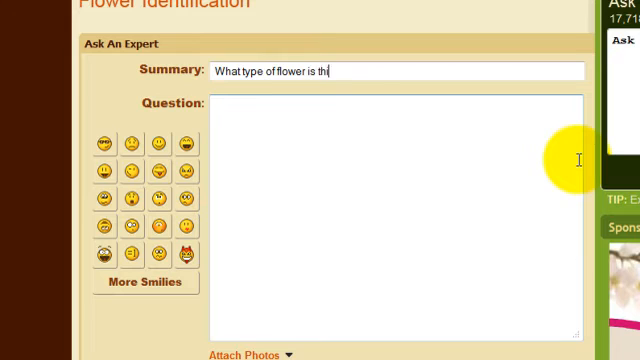
{"action": "type", "text": "What t"}
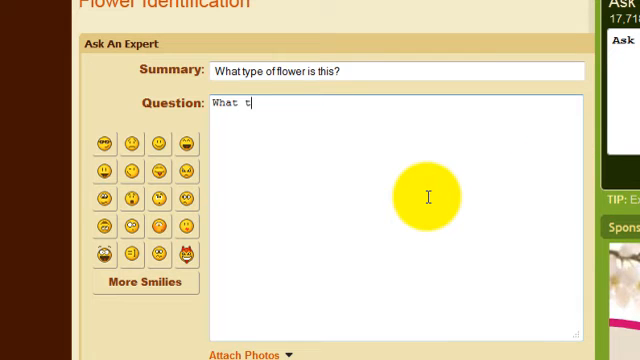
{"action": "type", "text": "of flower c"}
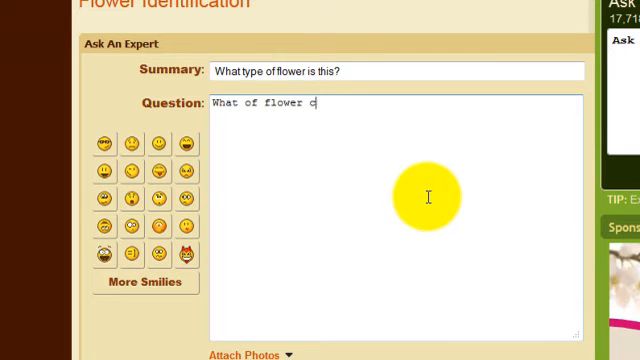
{"action": "type", "text": "can I see in"}
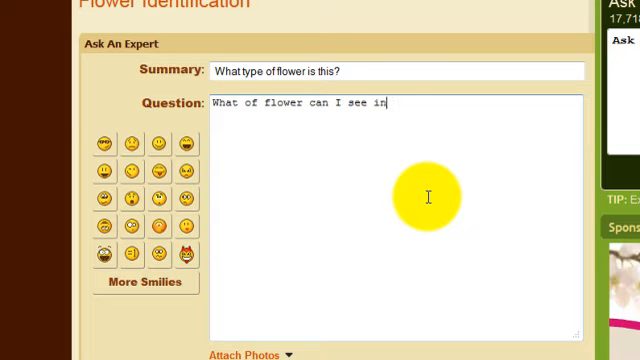
{"action": "type", "text": "this photo?"}
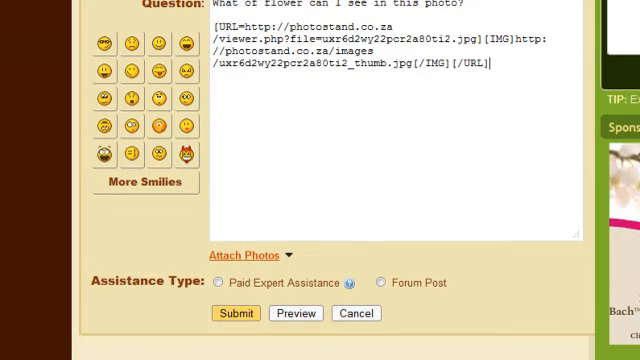
Choose Forum Post and enter 'Photostand' as the display name
{"action": "left_click", "coordinate": [379, 282]}
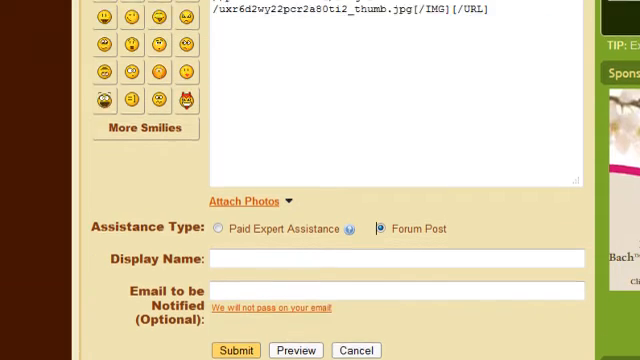
{"action": "scroll", "scroll_direction": "down", "scroll_amount": 3}
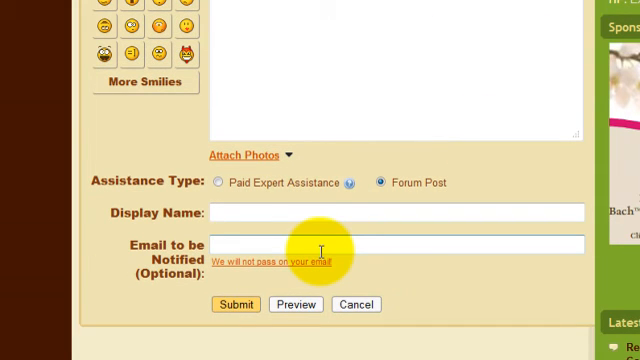
{"action": "type", "text": "Photostand"}
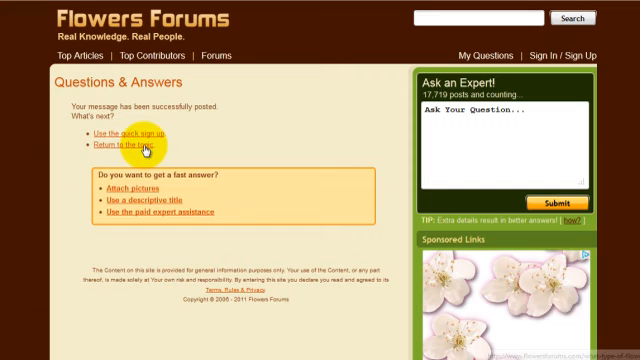
Return to the posted topic to see the orange lily thumbnail
{"action": "left_click", "coordinate": [138, 148]}
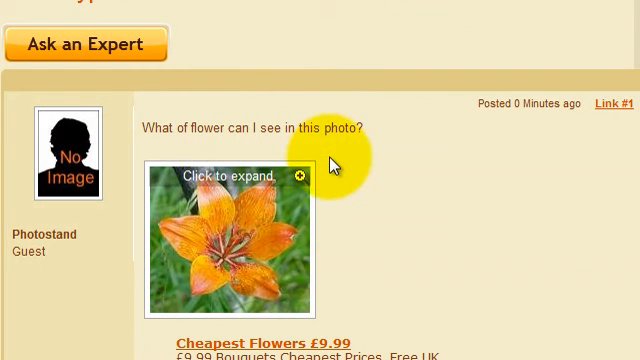
{"action": "mouse_move", "coordinate": [417, 245]}
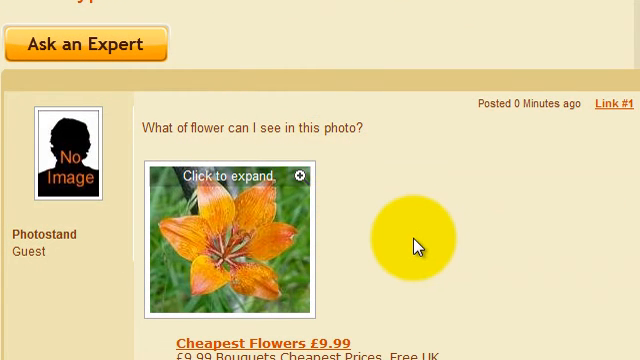